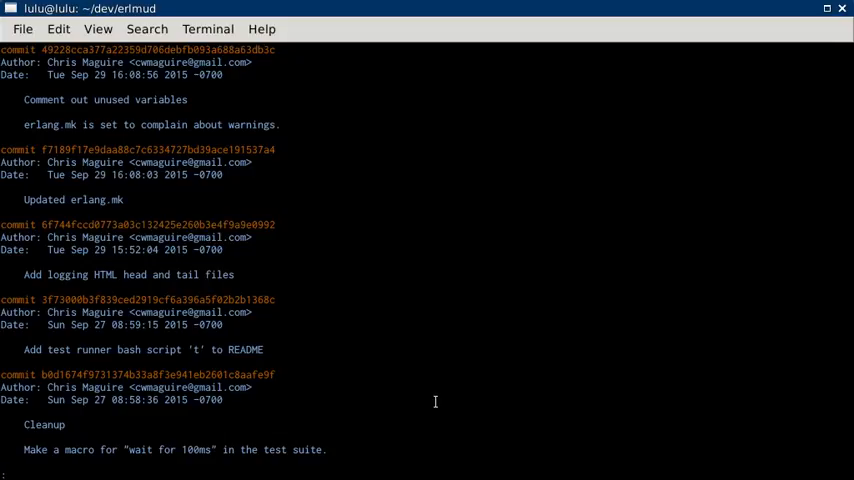
- Scroll the erlmud git log down to the Cleanup commit about the 100ms wait macro
scroll(down, 3)
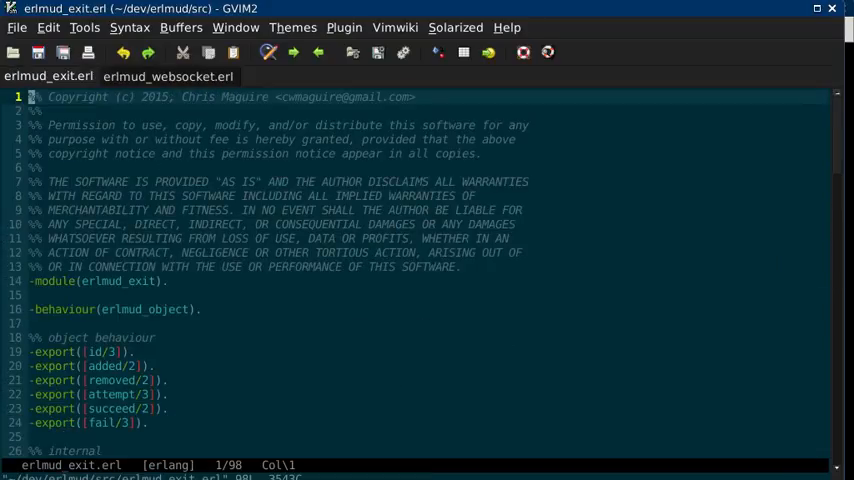
- Read erlmud_exit.erl past attempt, move and blocked_reason down to the log helper
scroll(down, 3)
text(/log)
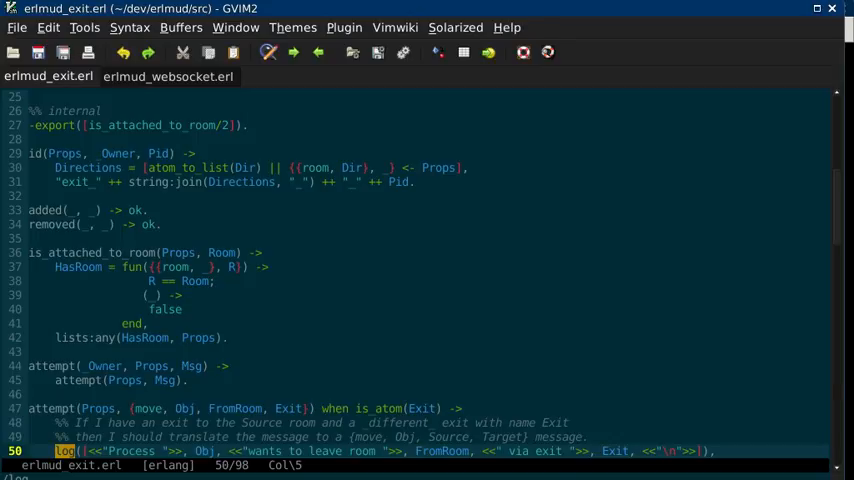
scroll(down, 3)
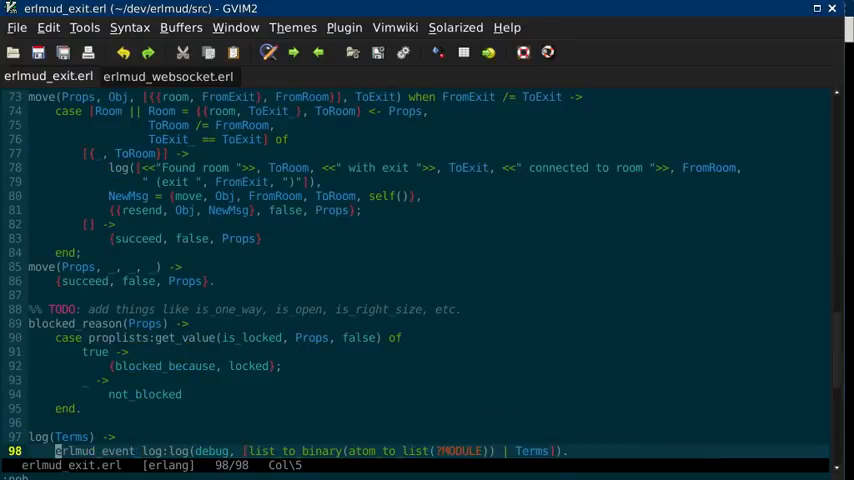
mouse_move(250, 451)
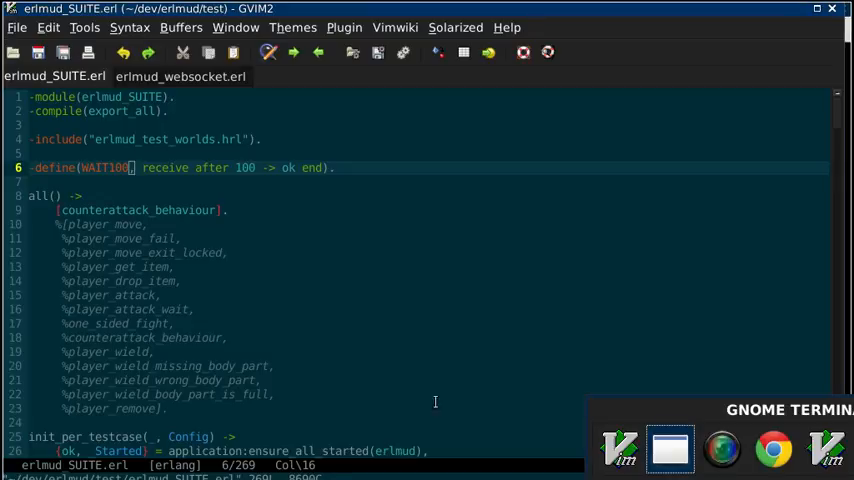
- View the WAIT100 macro define on line 6 of erlmud_SUITE.erl
click(668, 449)
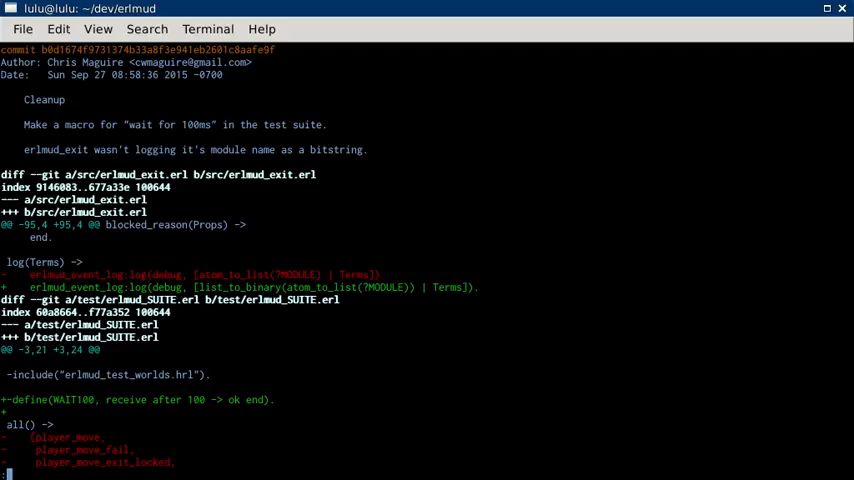
- Page through the b0d1674 Cleanup diff into the counterattack_behaviour test changes
scroll(down, 3)
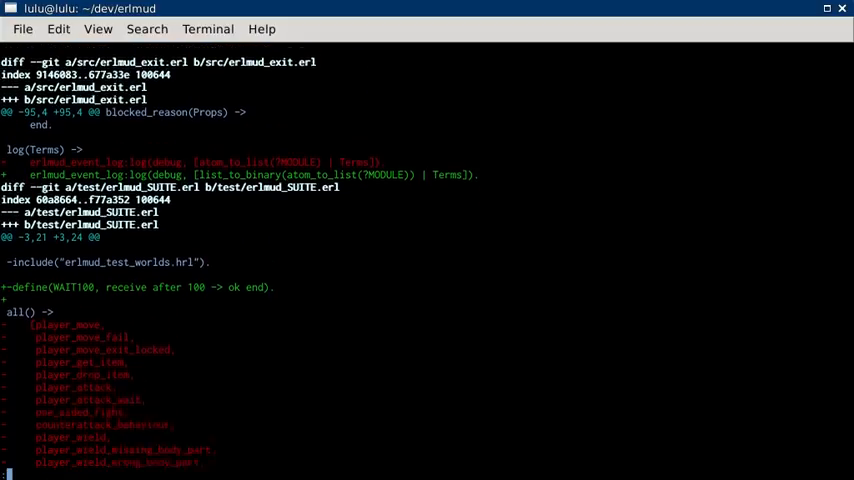
scroll(down, 3)
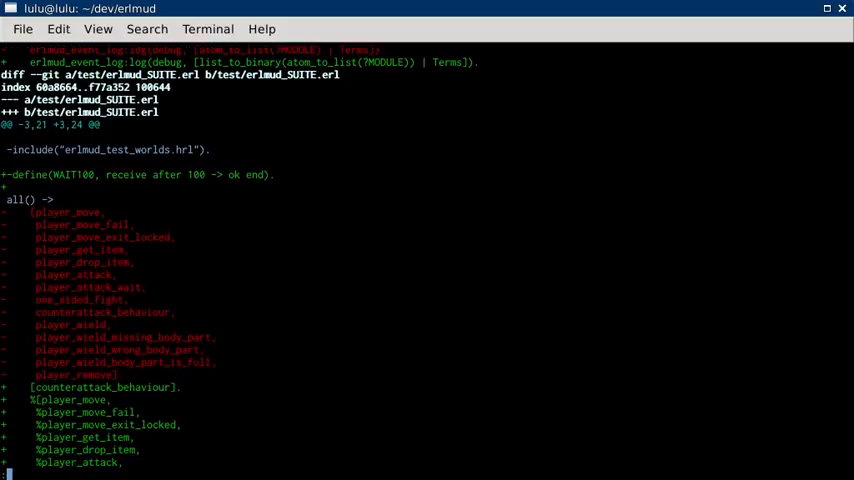
scroll(down, 3)
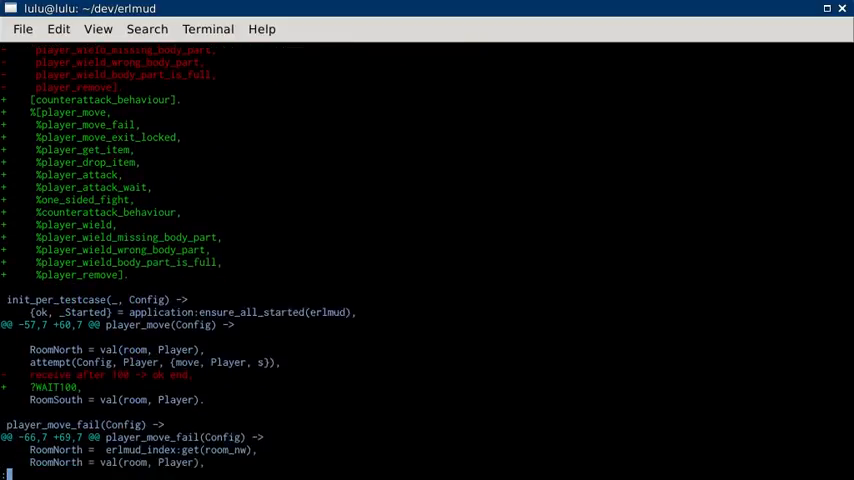
scroll(down, 3)
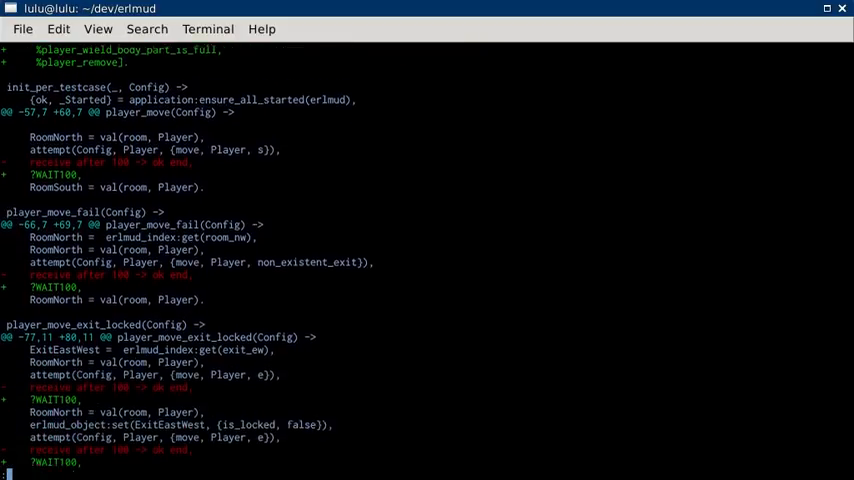
scroll(down, 3)
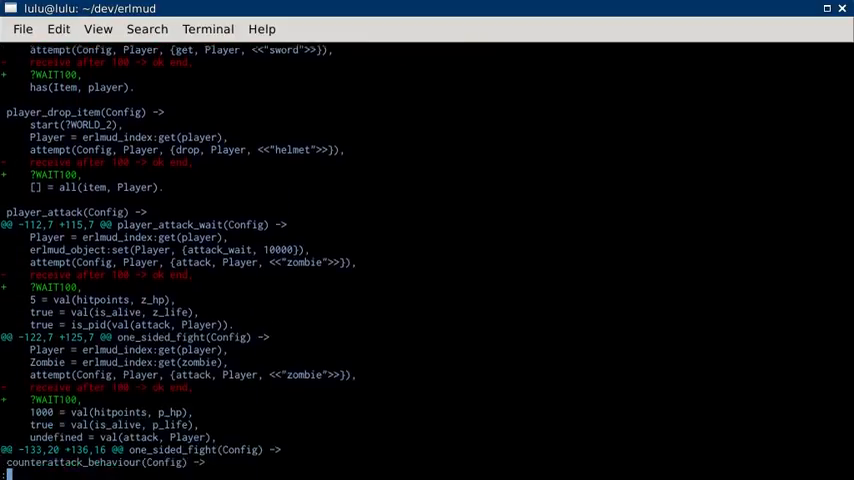
scroll(down, 3)
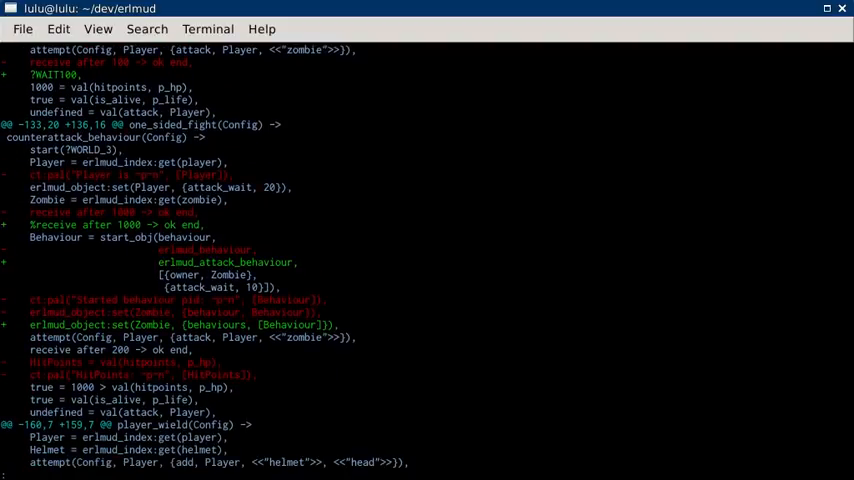
- Scroll through the player_wield and player_remove hunks to the diff's (END)
scroll(down, 3)
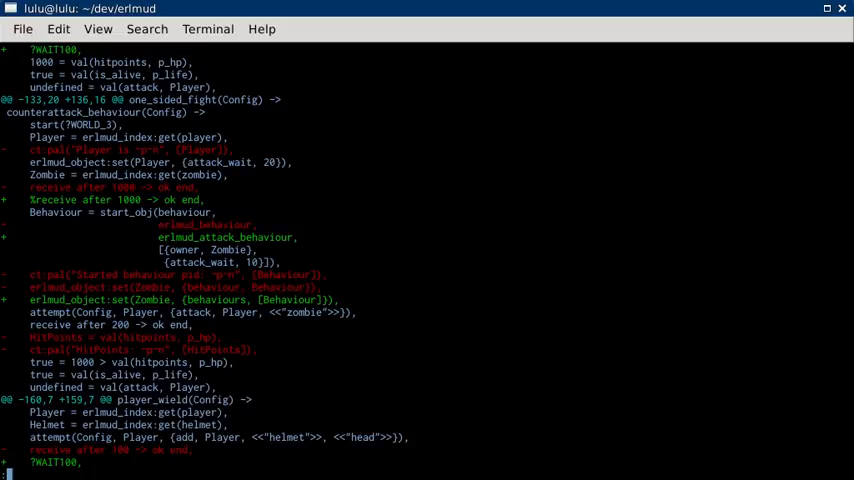
scroll(down, 3)
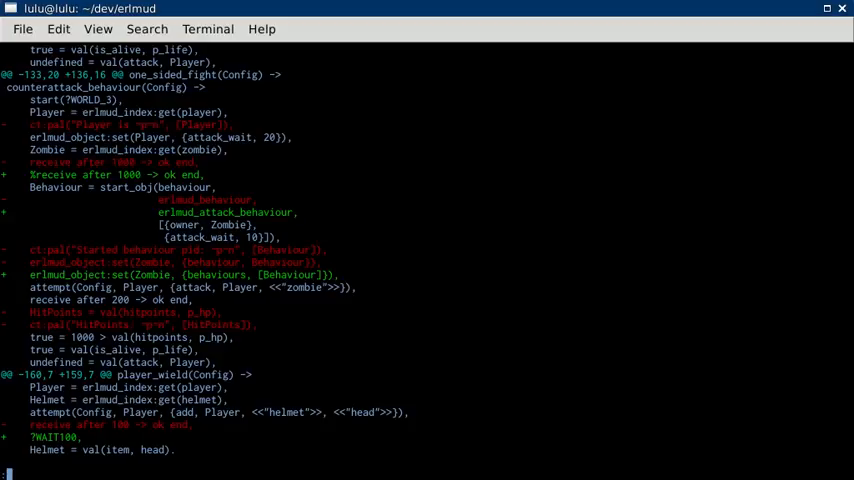
scroll(down, 3)
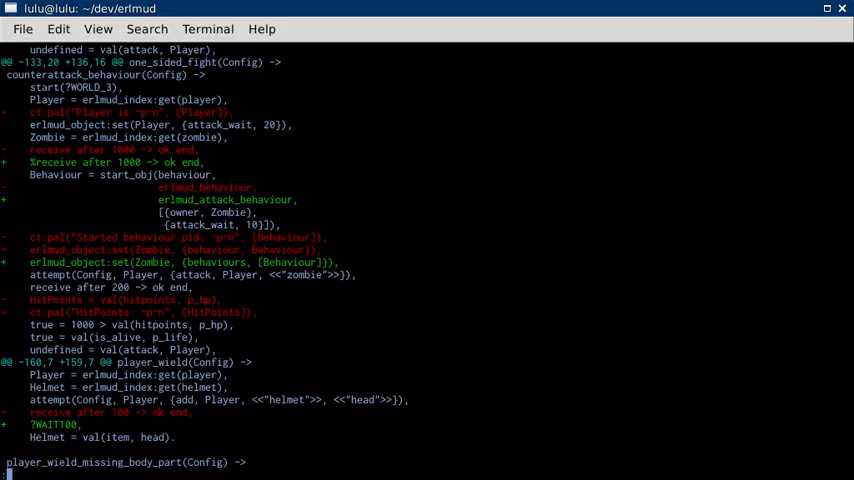
scroll(down, 3)
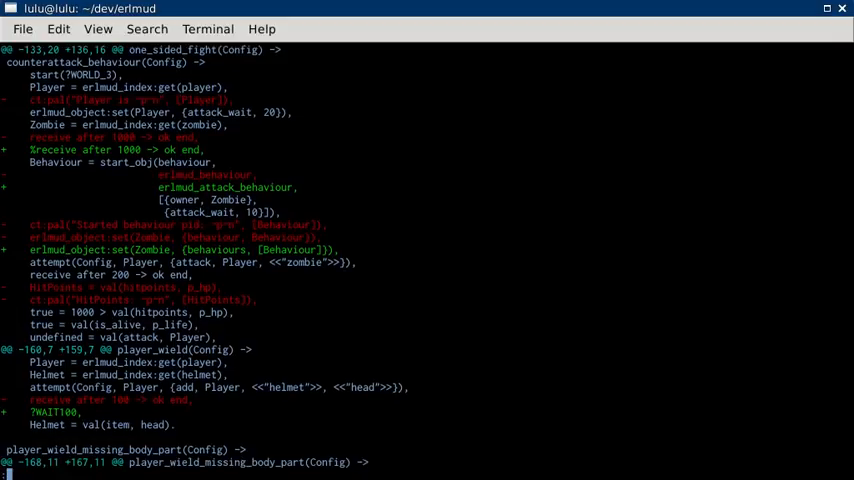
scroll(down, 3)
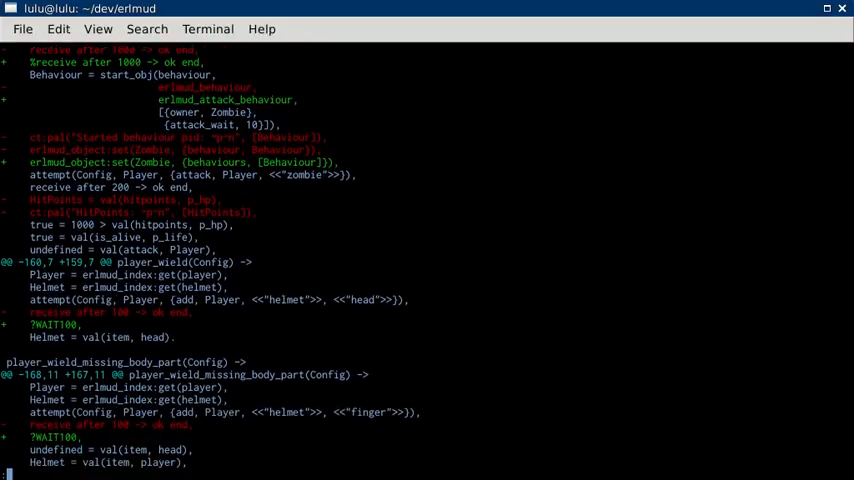
scroll(down, 3)
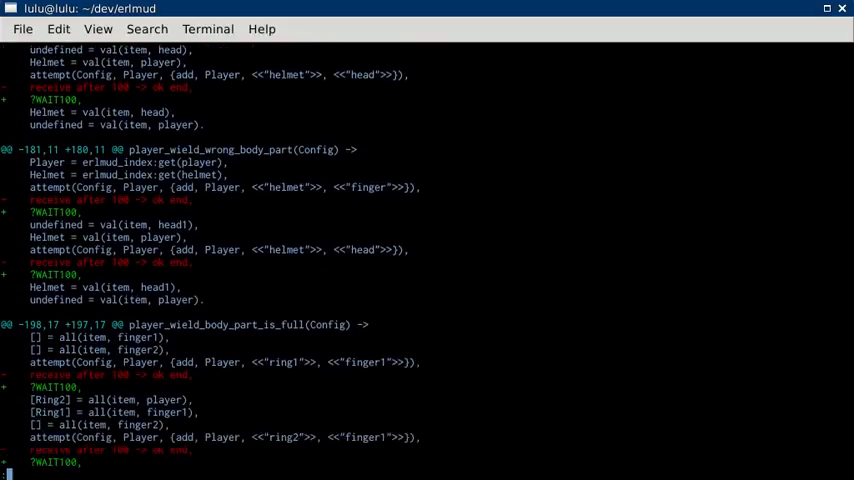
scroll(down, 3)
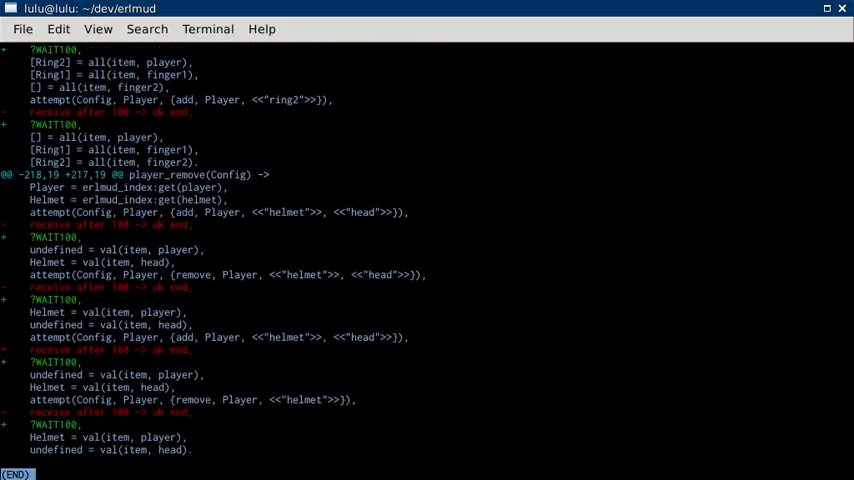